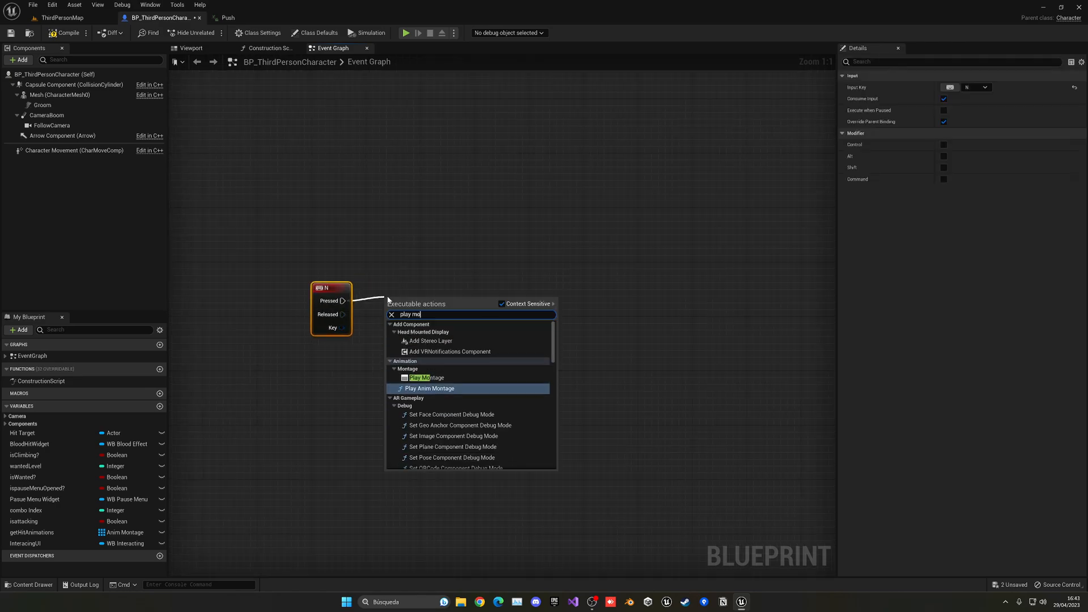
# Wire N Pressed to a Play Anim Montage node using Push_Montage and compile the character blueprint.
pyautogui.click(429, 388)
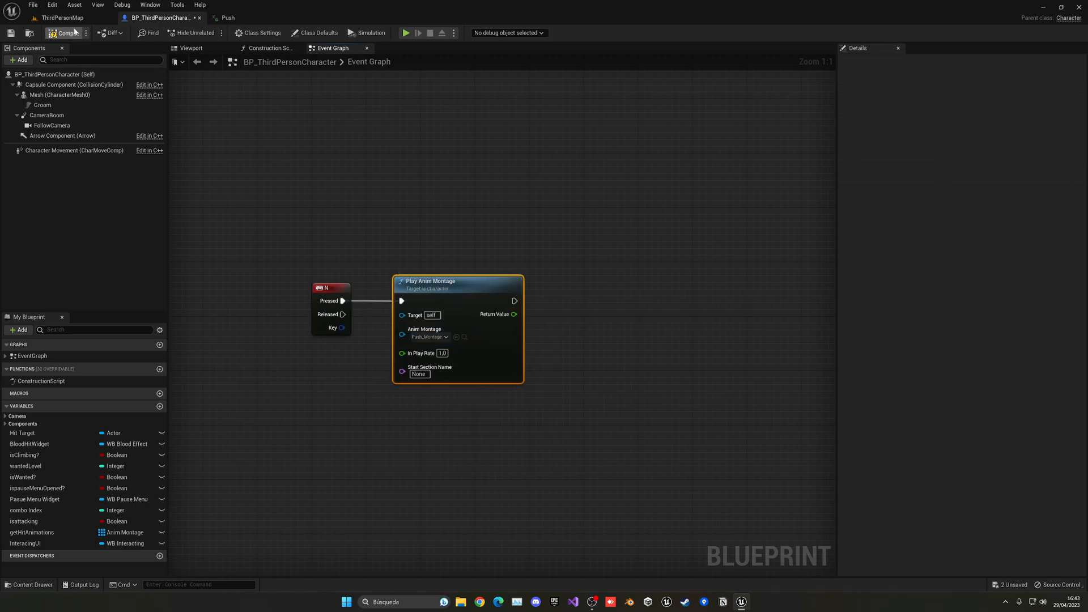
pyautogui.click(60, 17)
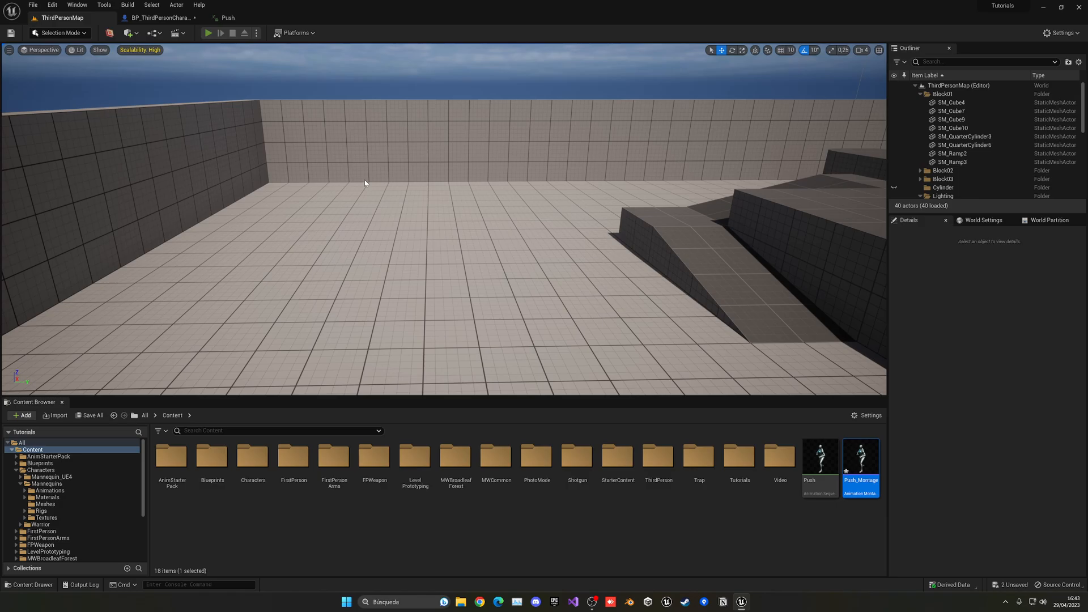
# Playtest the level, then bring up the Push animation sequence in its editor.
pyautogui.click(208, 33)
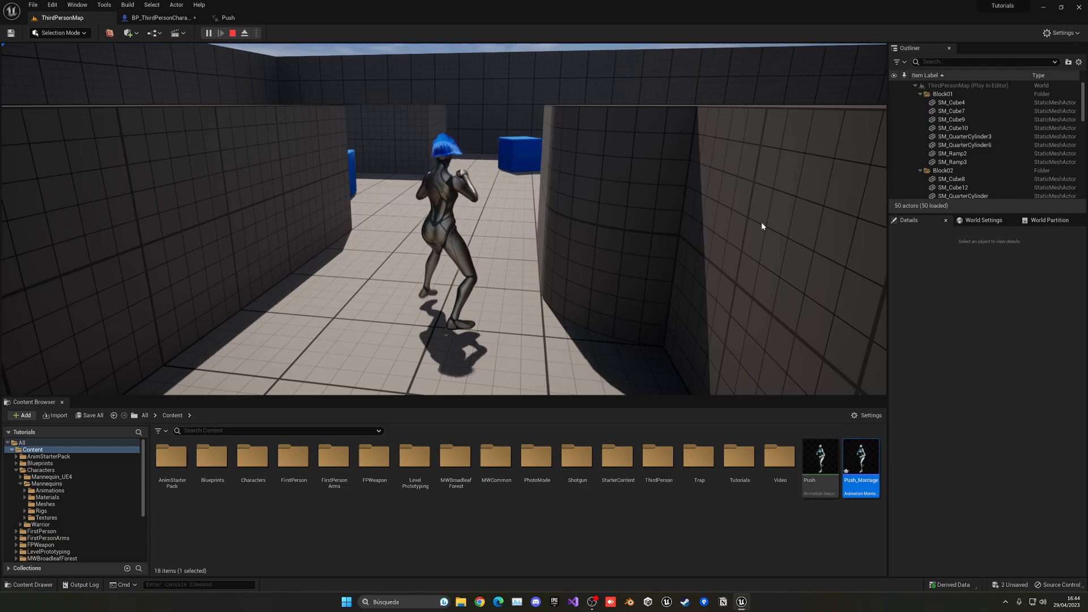
pyautogui.doubleClick(819, 454)
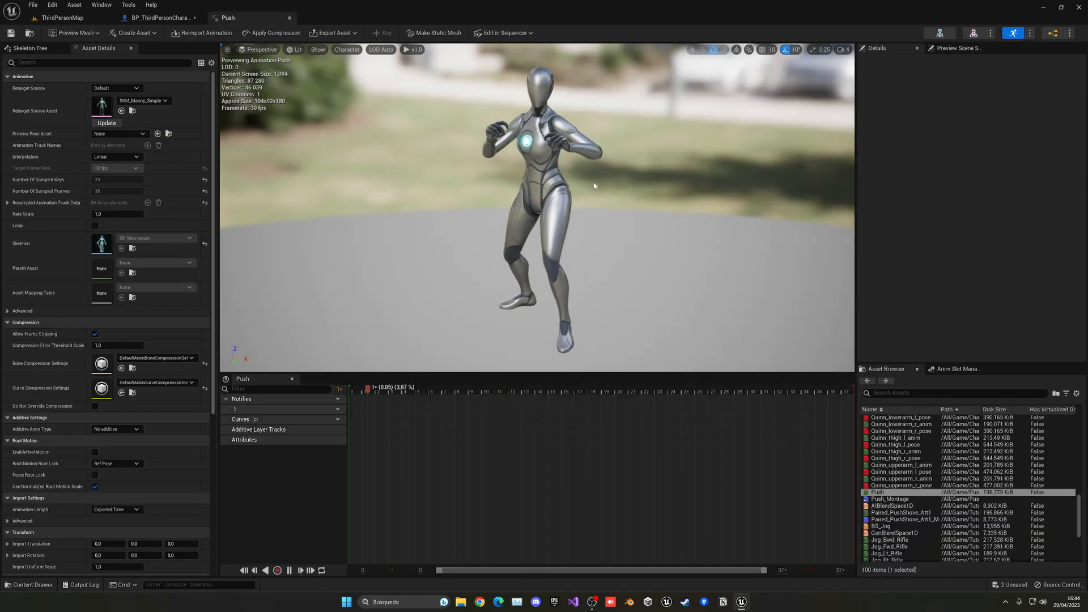
pyautogui.click(276, 571)
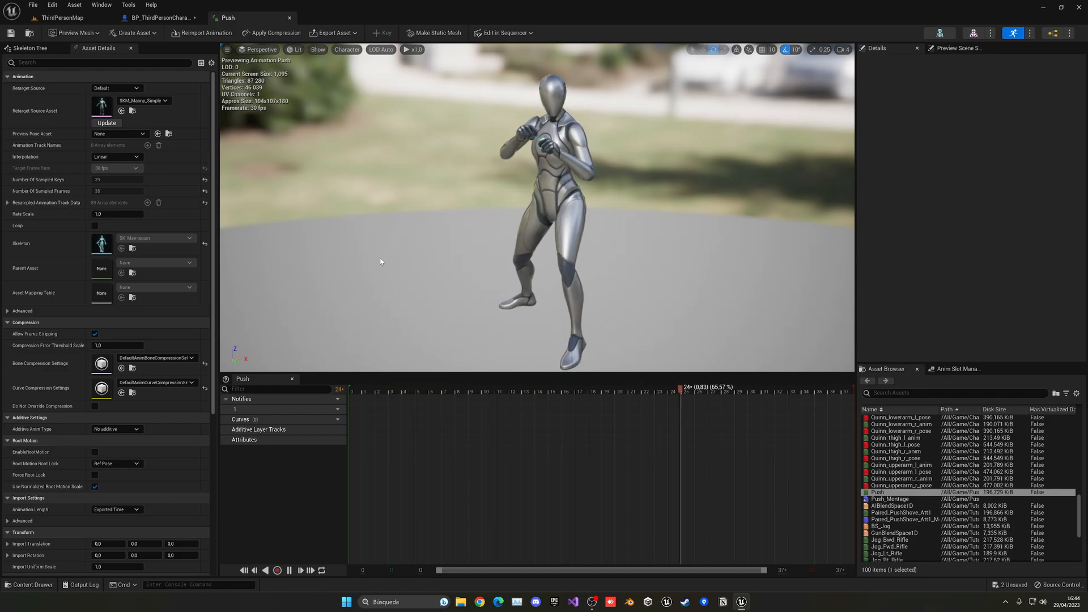
pyautogui.scroll(-3)
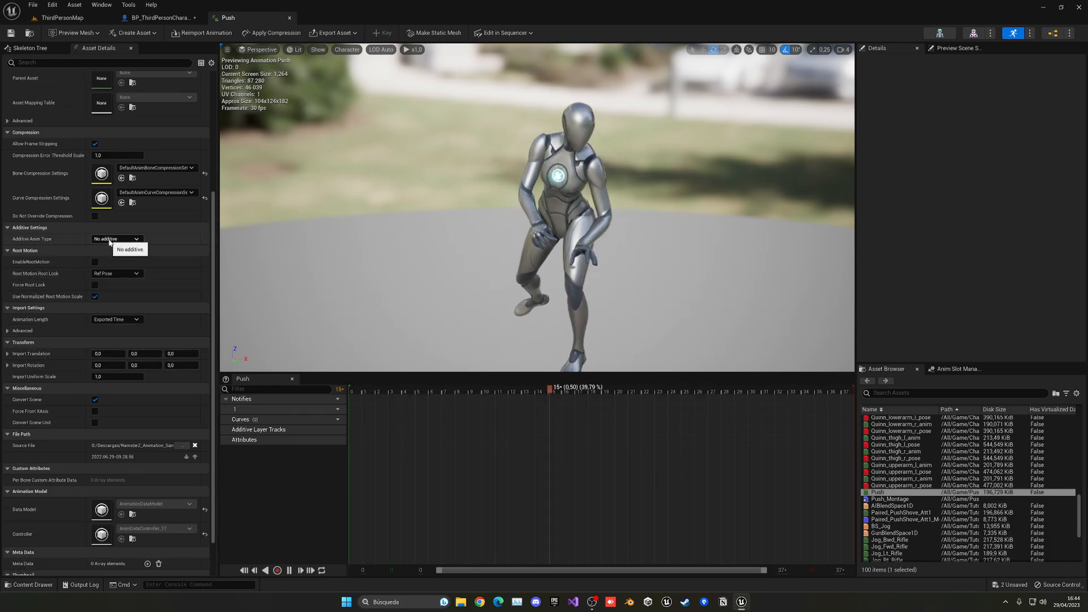
pyautogui.click(116, 239)
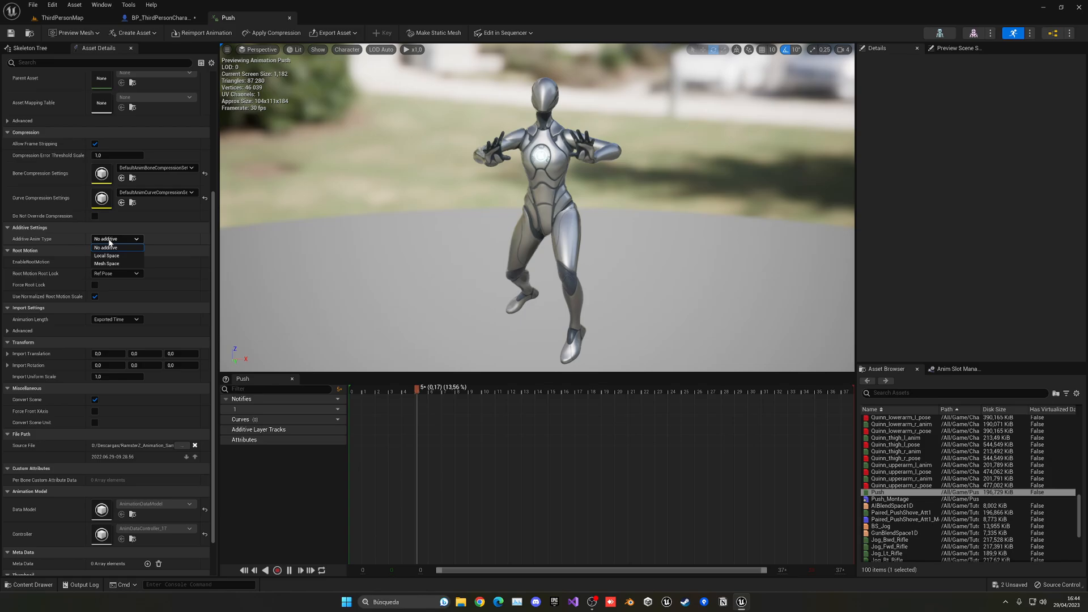
pyautogui.click(107, 248)
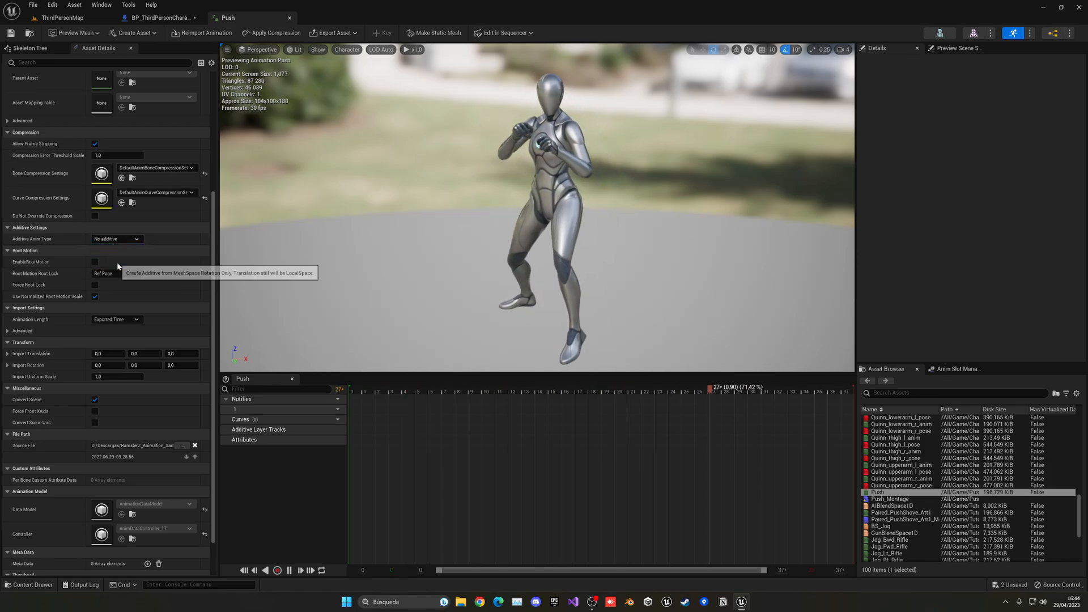
# Make Push a Mesh Space additive with a scaled Manny_foot_r_anim base pose, then return to the level.
pyautogui.click(116, 240)
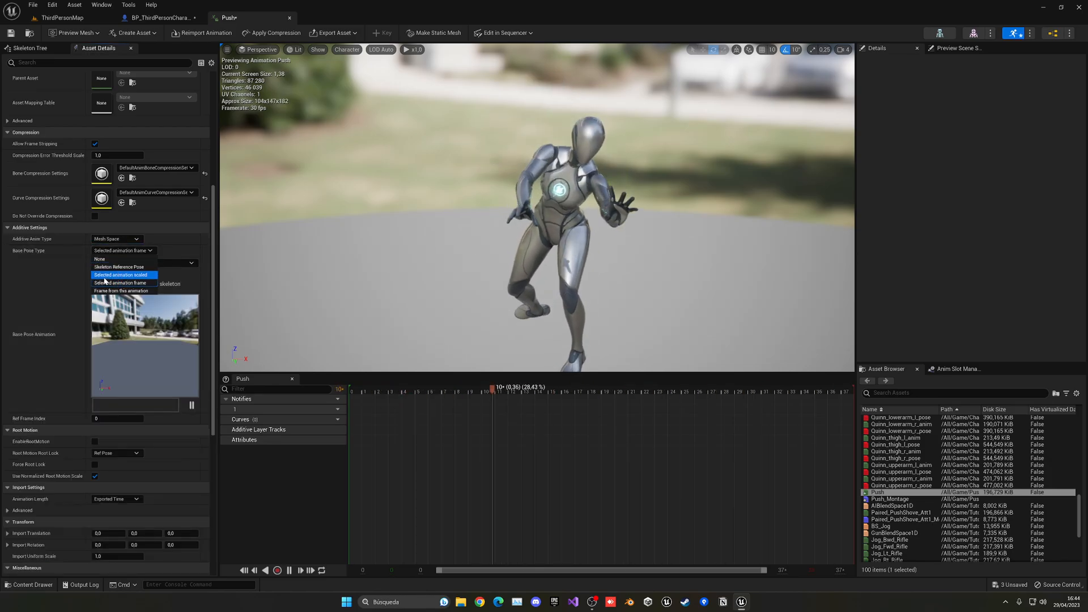
pyautogui.click(121, 275)
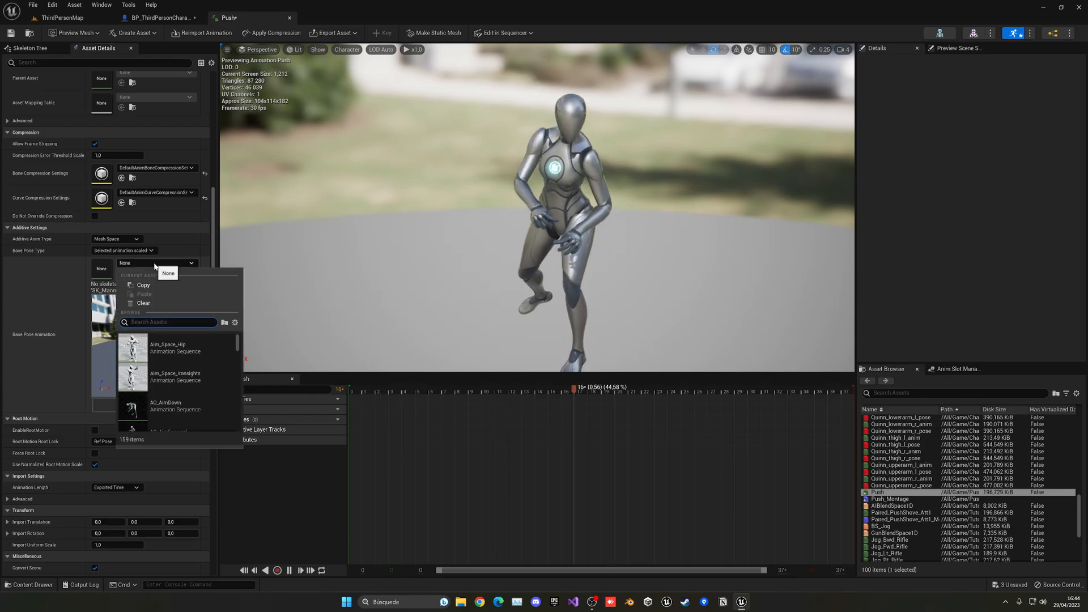
pyautogui.write('idle')
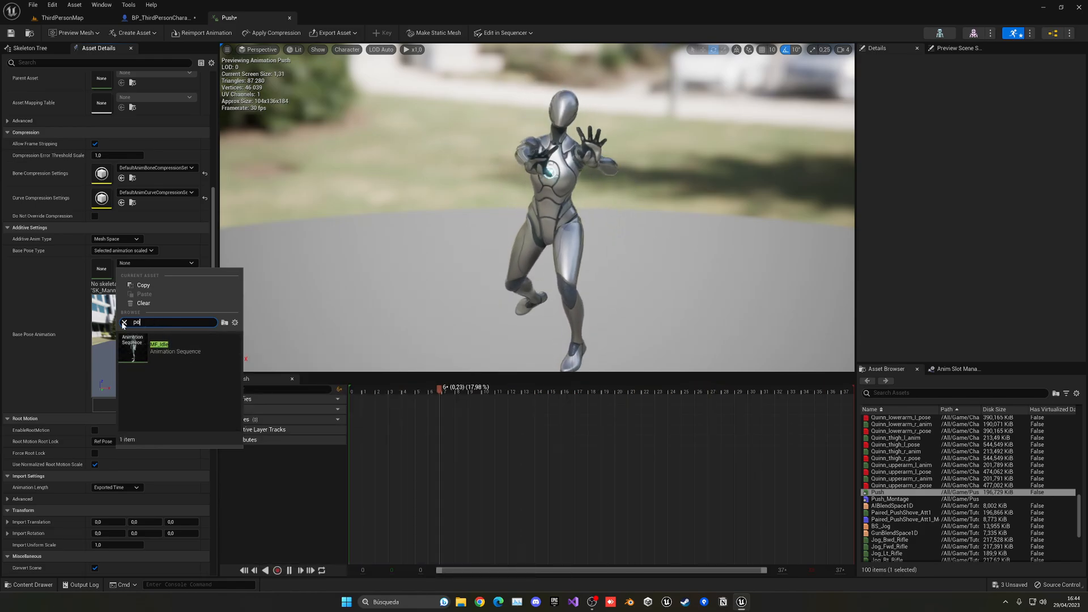
pyautogui.write('pose')
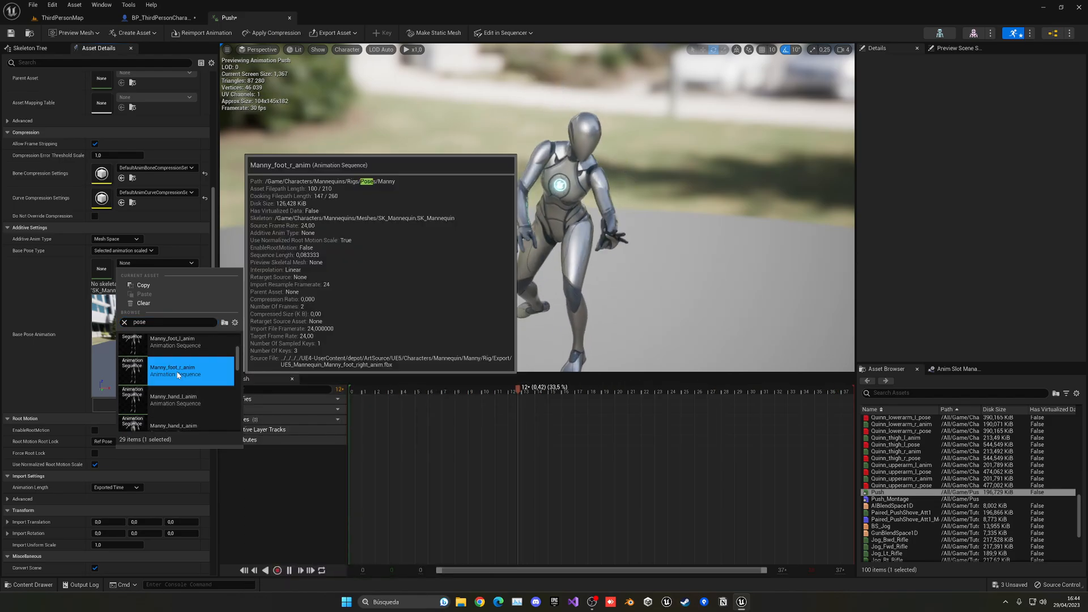
pyautogui.click(172, 370)
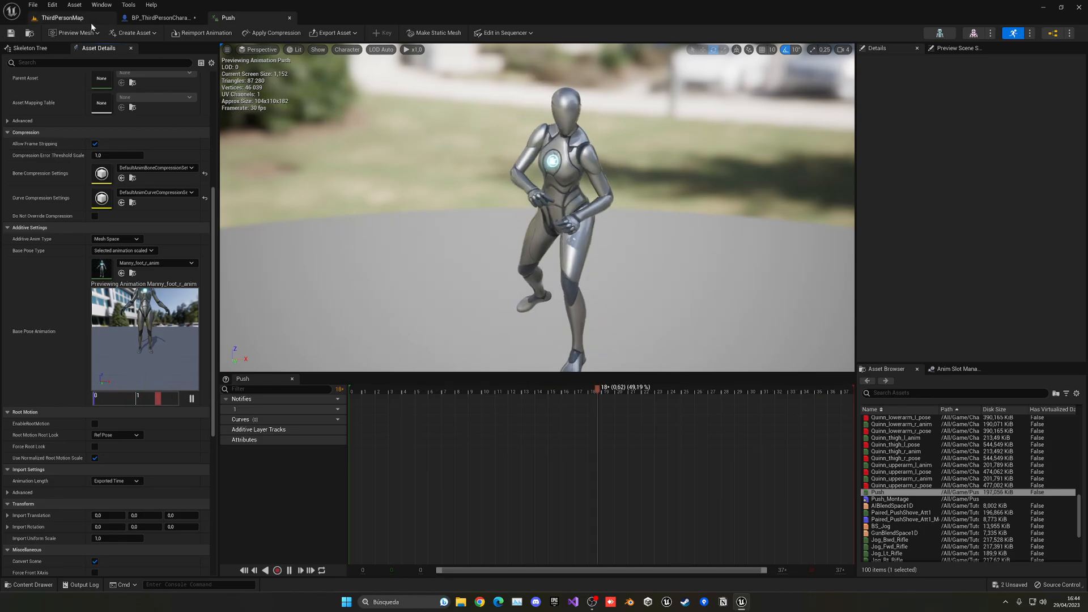
pyautogui.click(61, 17)
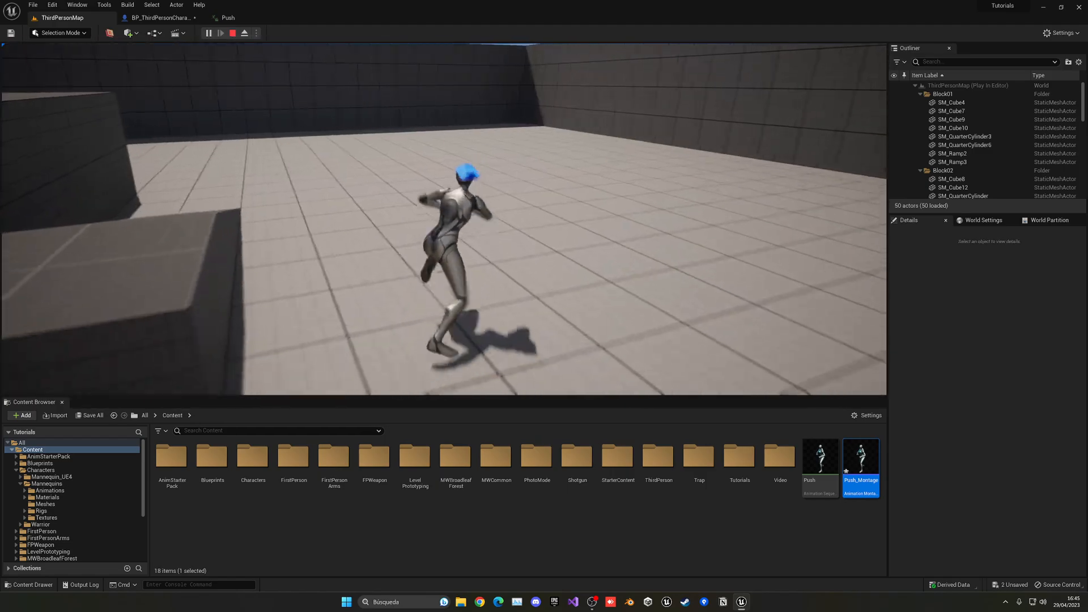
pyautogui.click(232, 33)
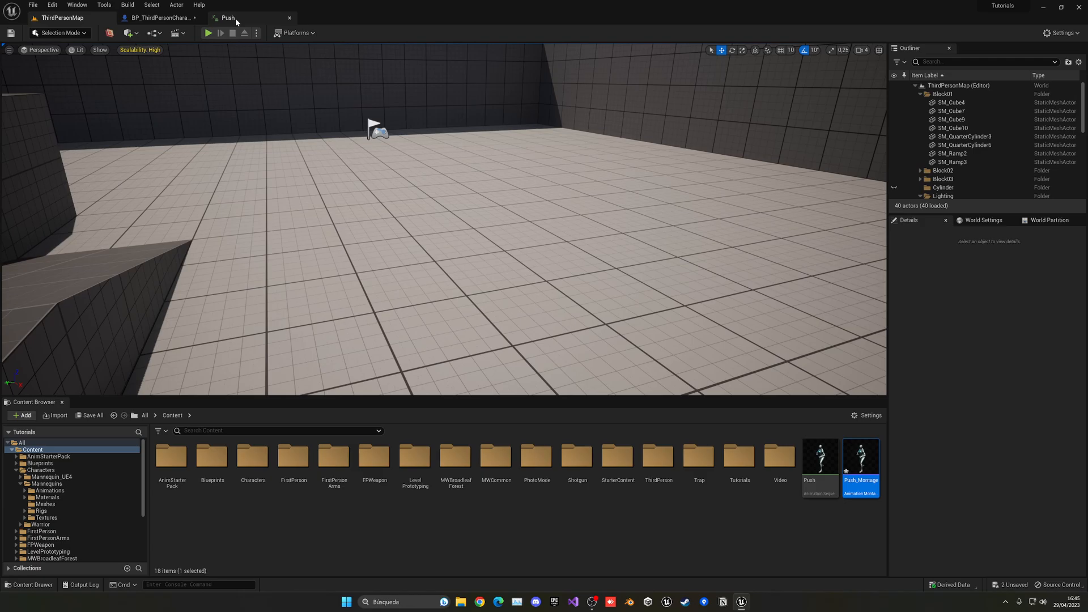
pyautogui.doubleClick(818, 456)
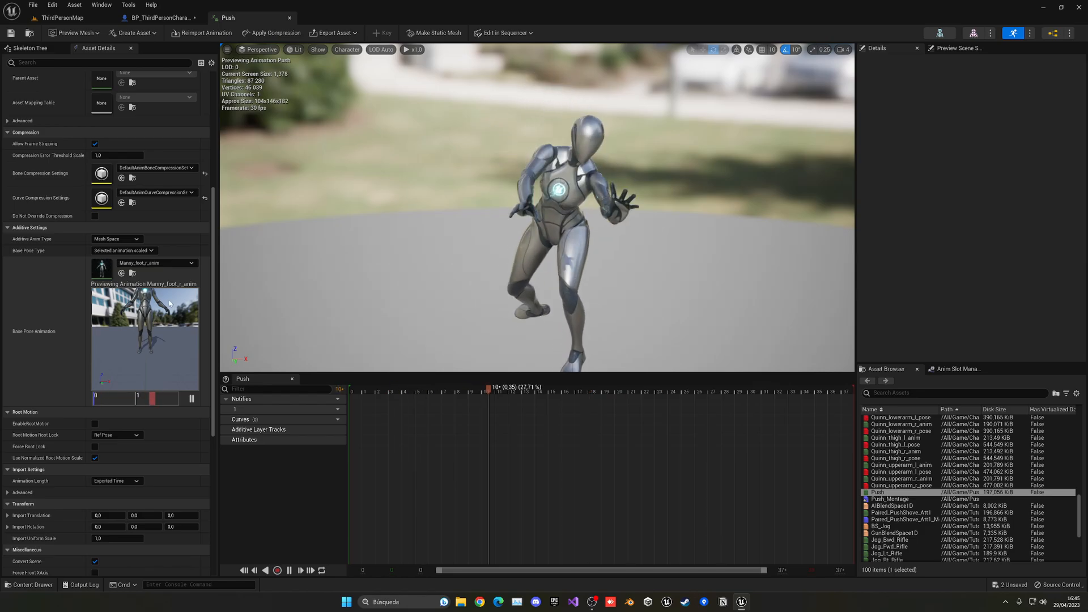
# Return to ThirdPersonMap with the Content Browser on the Mannequins Animations folder.
pyautogui.click(160, 17)
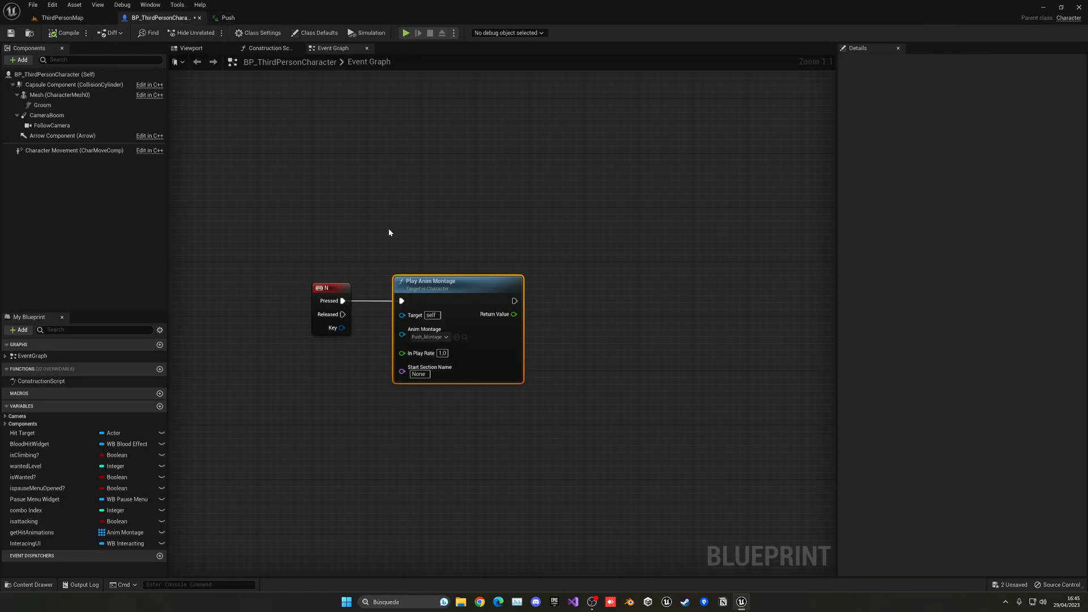
pyautogui.click(59, 17)
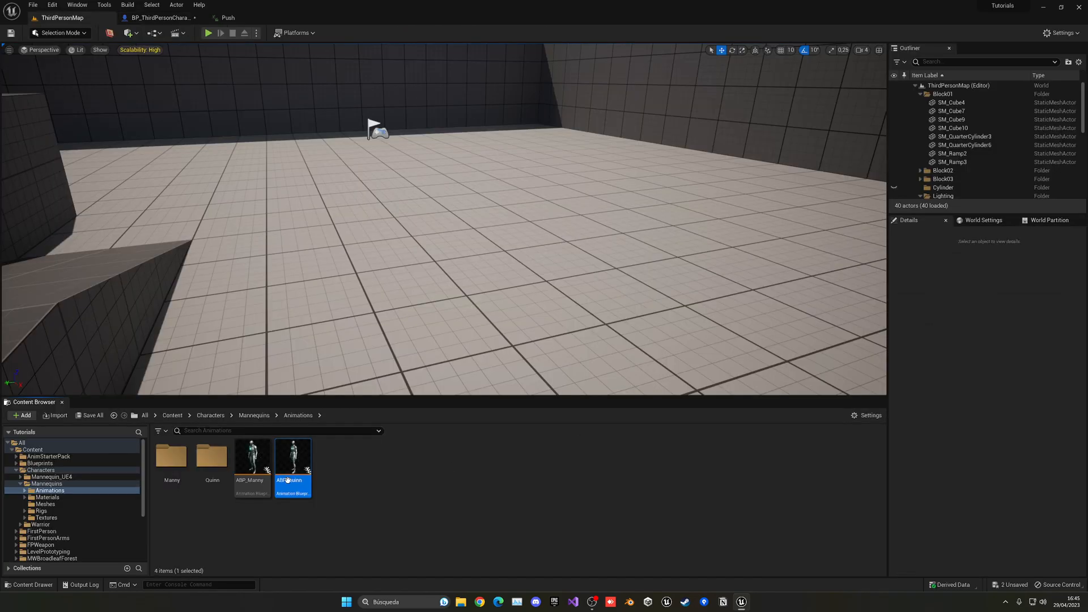
# Bring up ABP_Manny's AnimGraph after confirming Push's Additive Anim Type is Mesh Space.
pyautogui.doubleClick(252, 456)
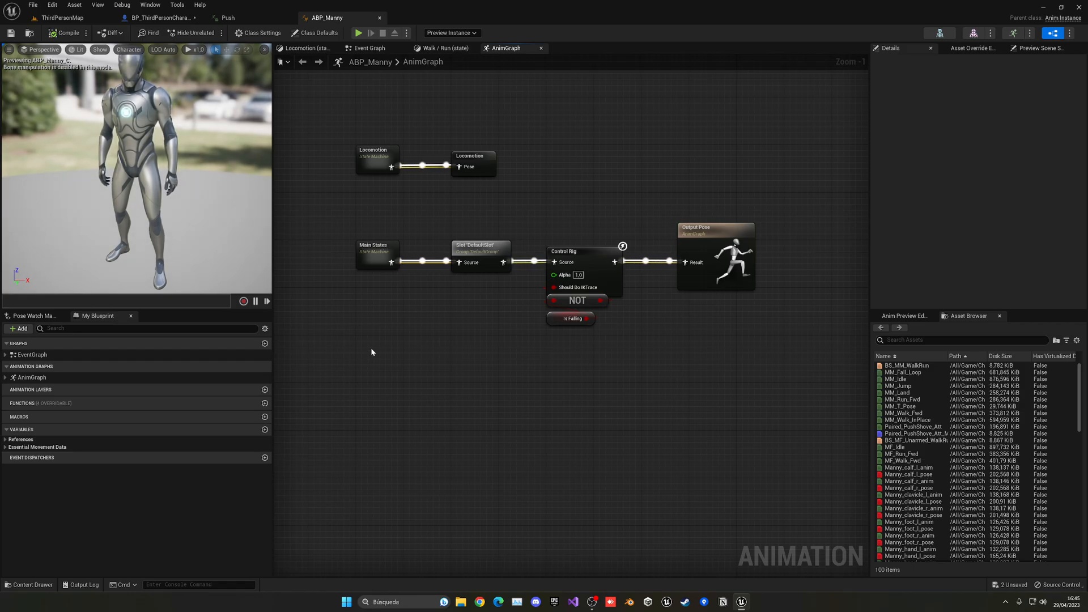
pyautogui.moveTo(505, 395)
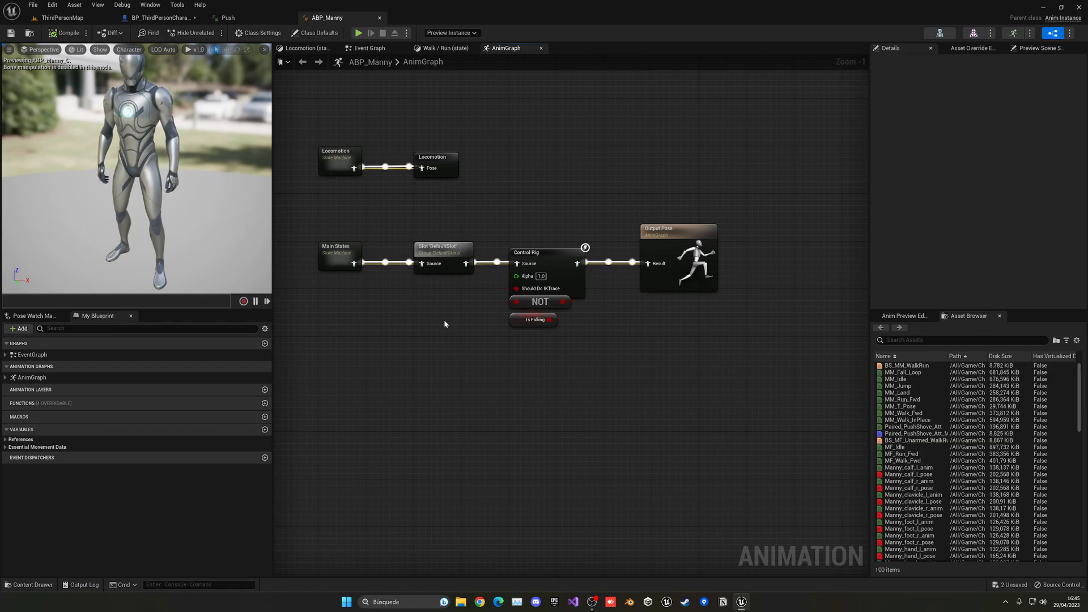
pyautogui.click(228, 17)
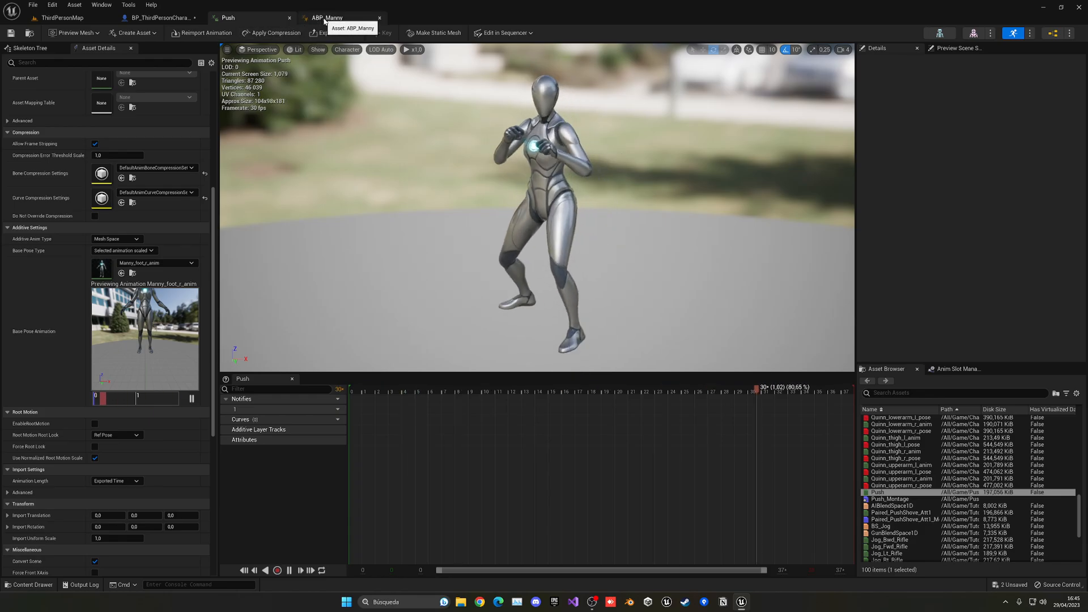
pyautogui.click(327, 17)
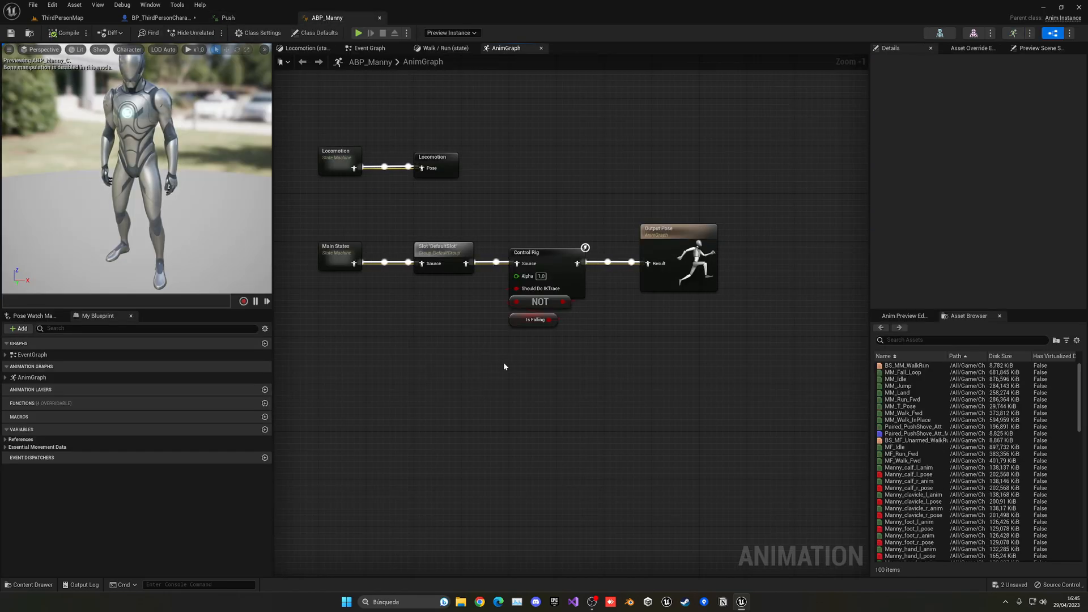
# Add a Push sequence player feeding a new Apply Mesh Space Additive node in the AnimGraph.
pyautogui.write('push')
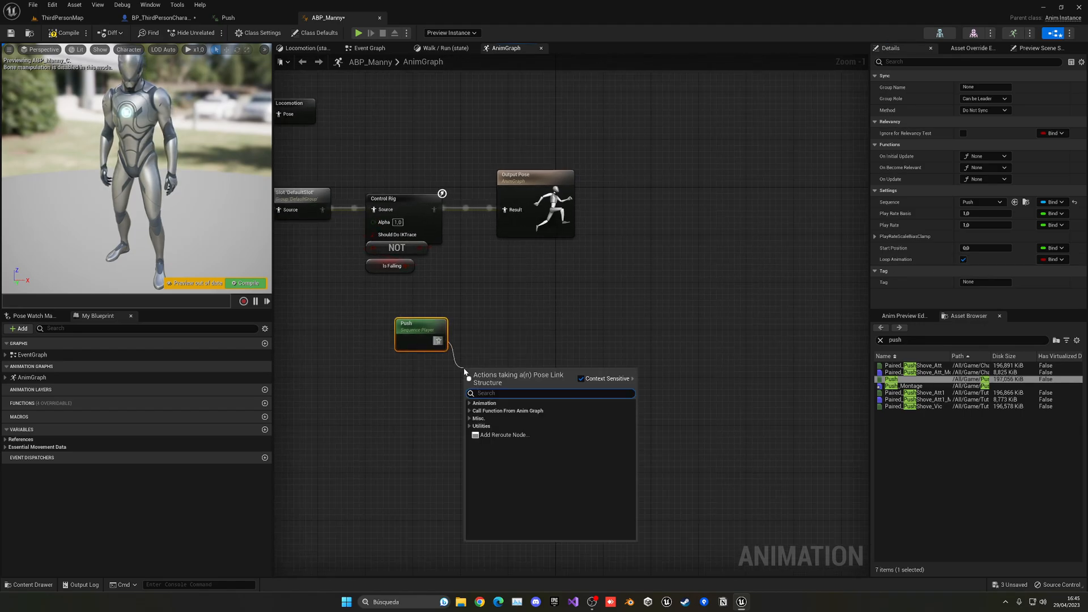
pyautogui.write('additi')
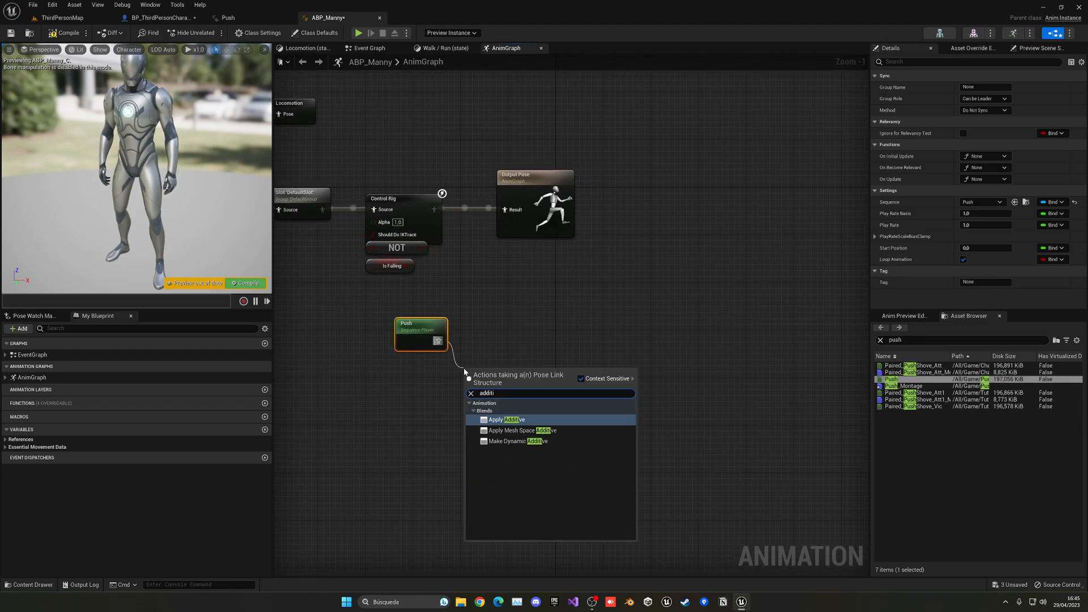
pyautogui.click(521, 431)
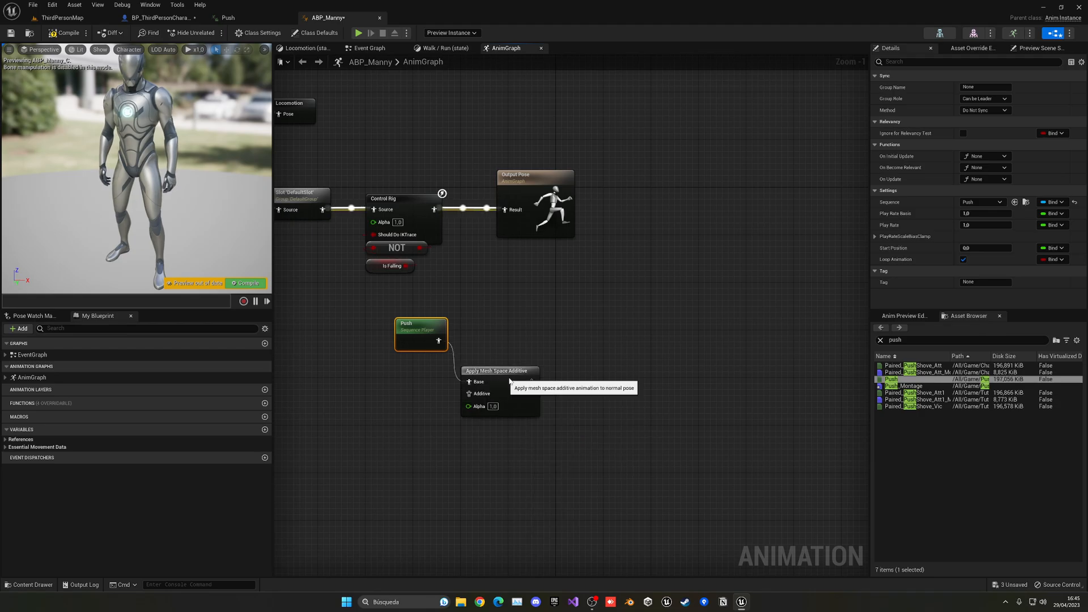
pyautogui.click(161, 17)
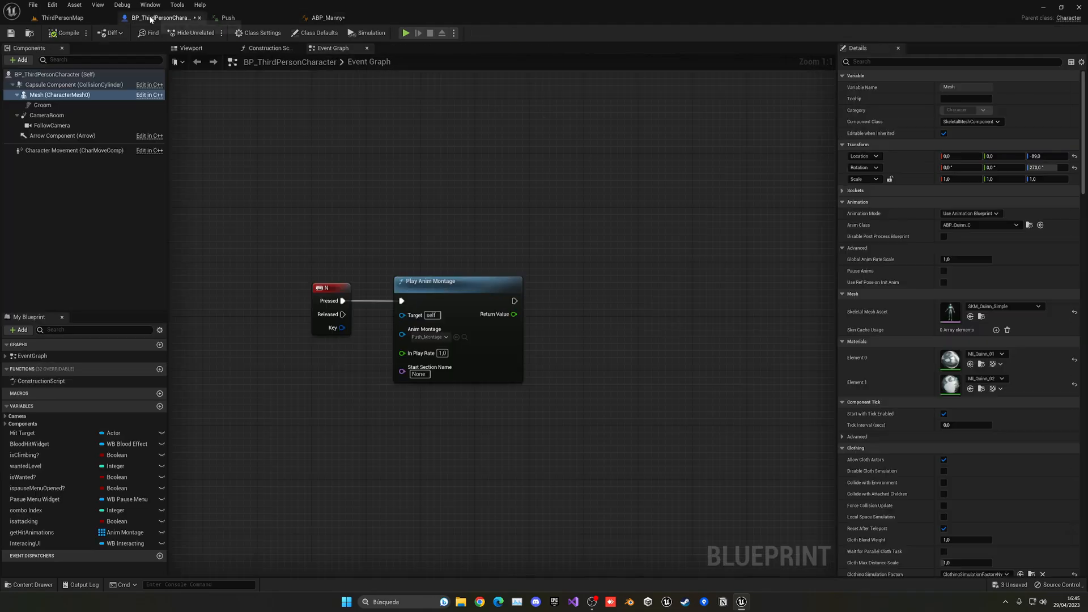
pyautogui.click(239, 17)
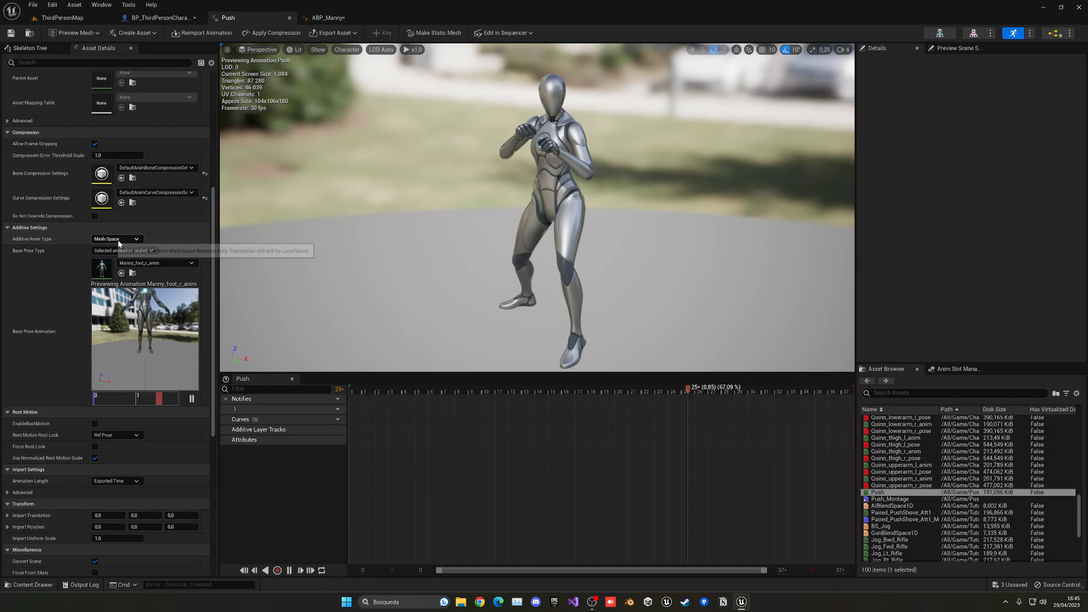
pyautogui.click(116, 239)
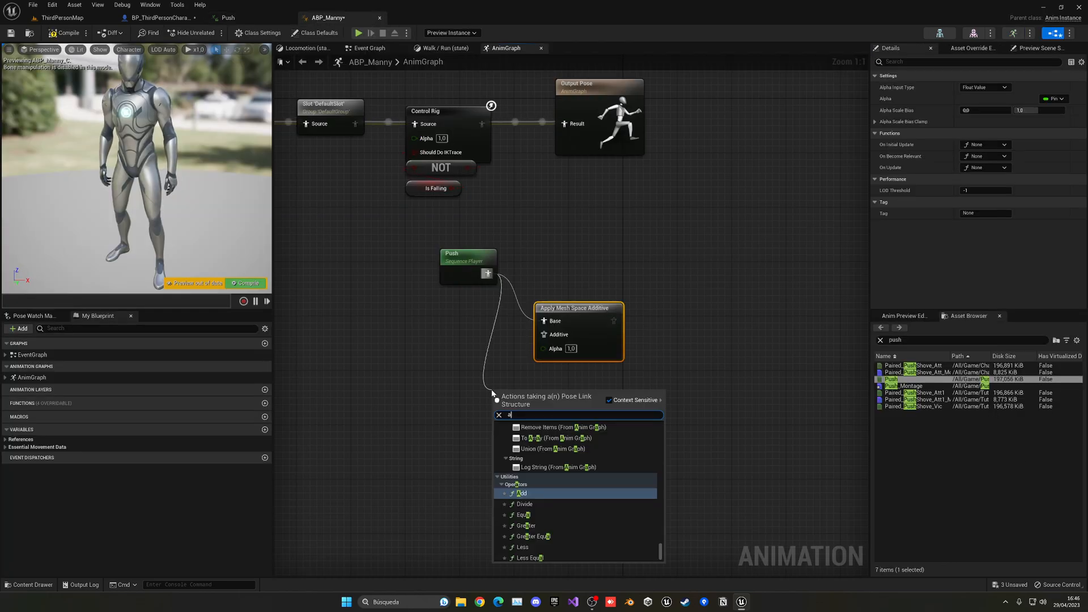
# Feed Control Rig into Base and Push into Additive, drive Output Pose, then return to the level.
pyautogui.click(471, 376)
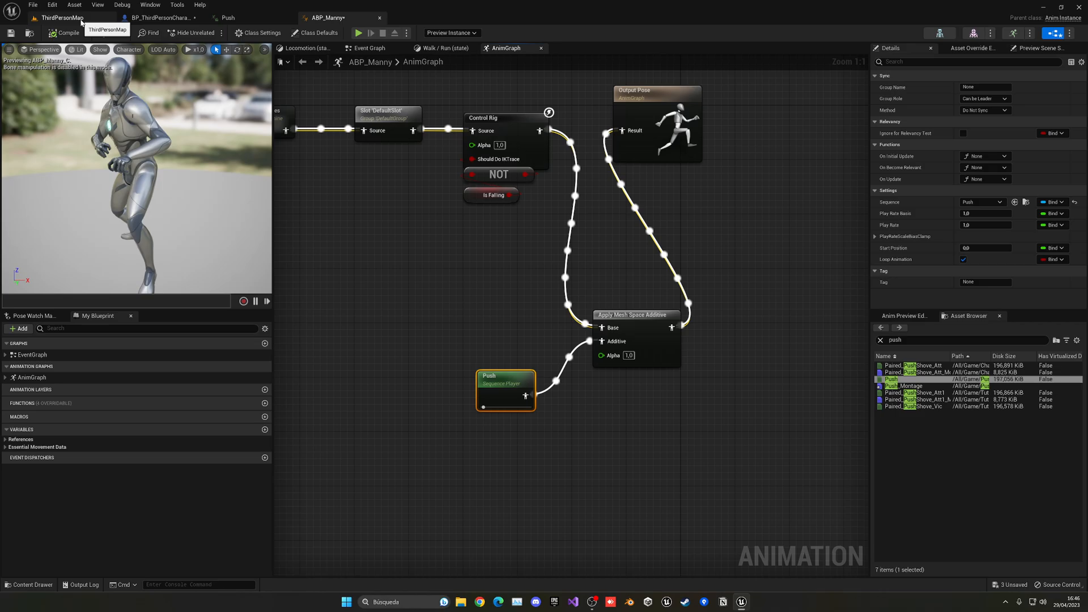
pyautogui.click(61, 17)
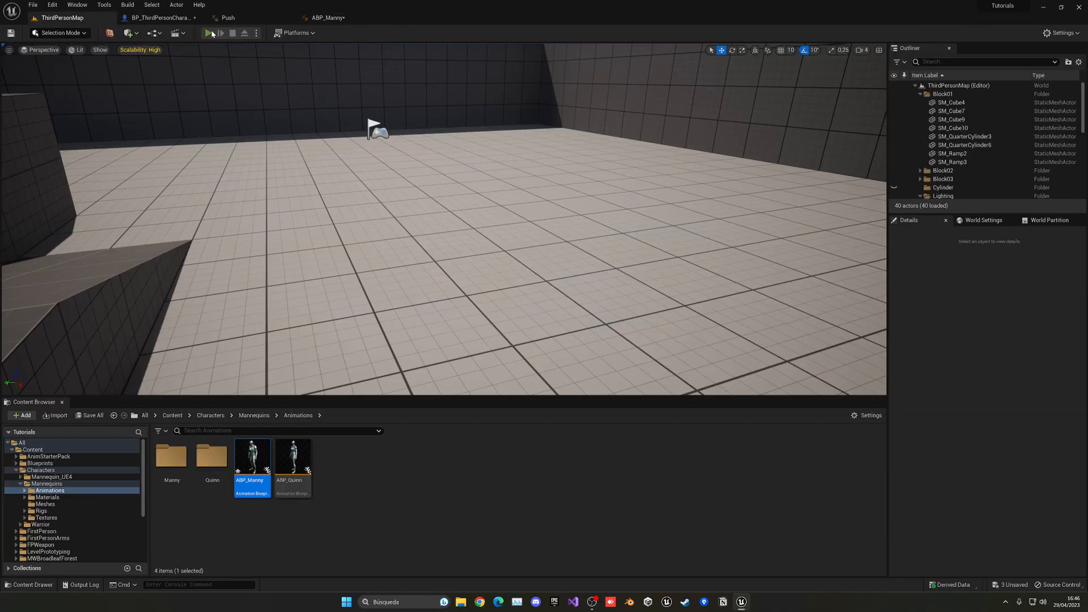
# Run a ThirdPersonMap play-in-editor test of the character with the push blend.
pyautogui.click(208, 33)
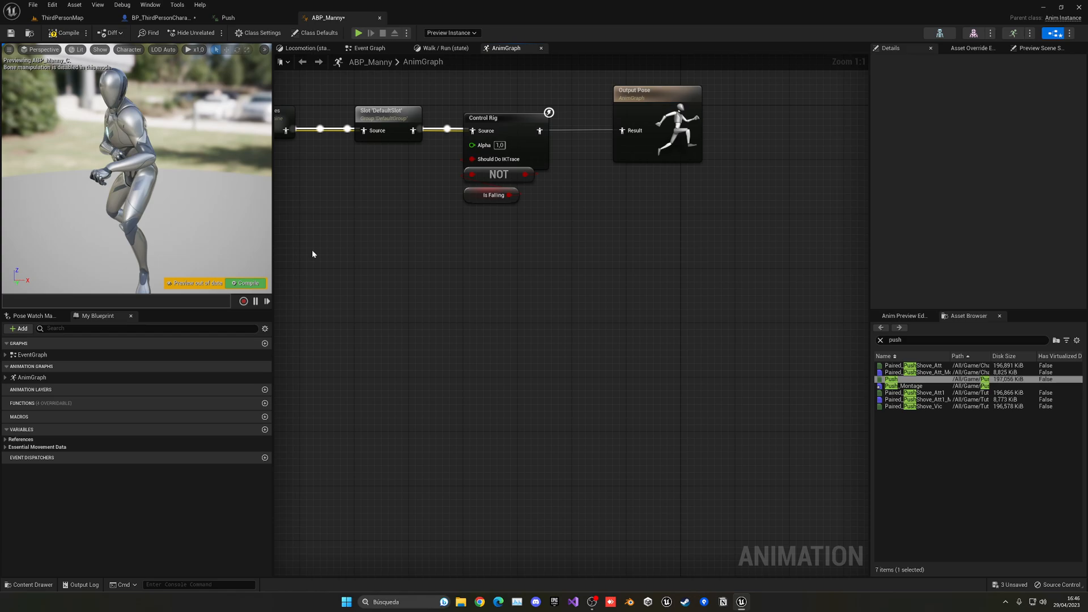
pyautogui.click(62, 17)
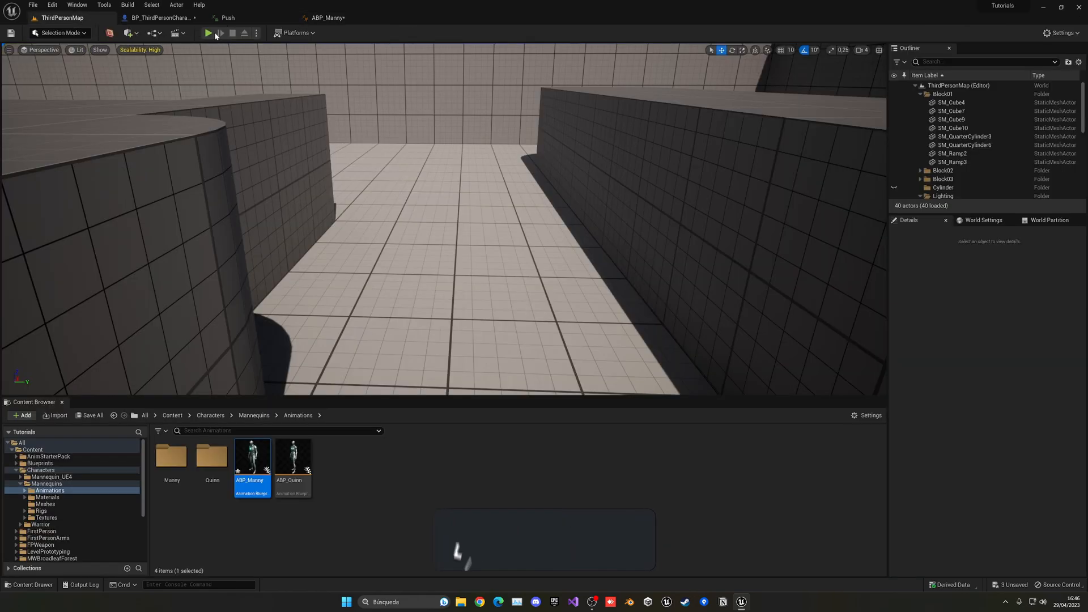
pyautogui.click(208, 33)
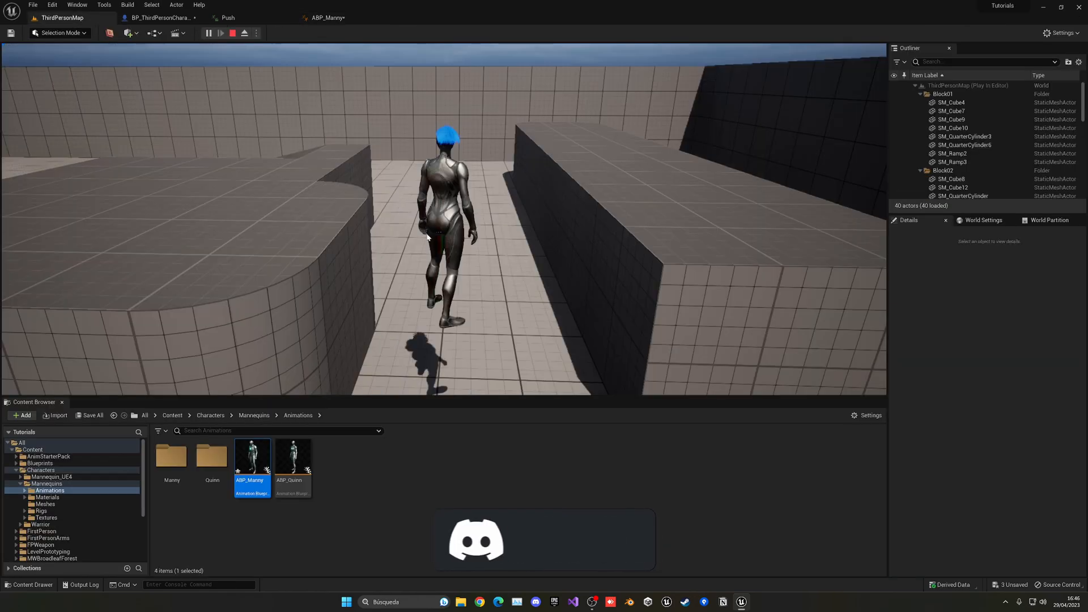